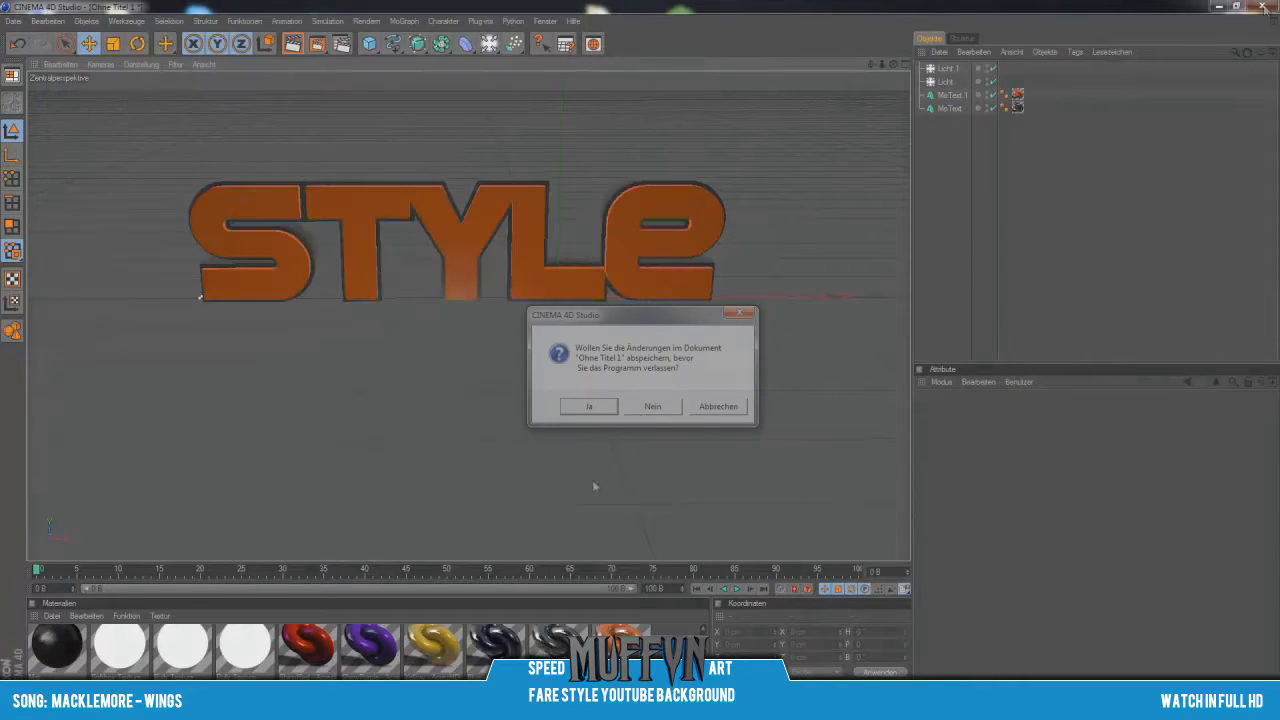
Quit Cinema 4D, answering the unsaved-changes prompt for the orange STYLE scene
{"action": "left_click", "coordinate": [652, 406]}
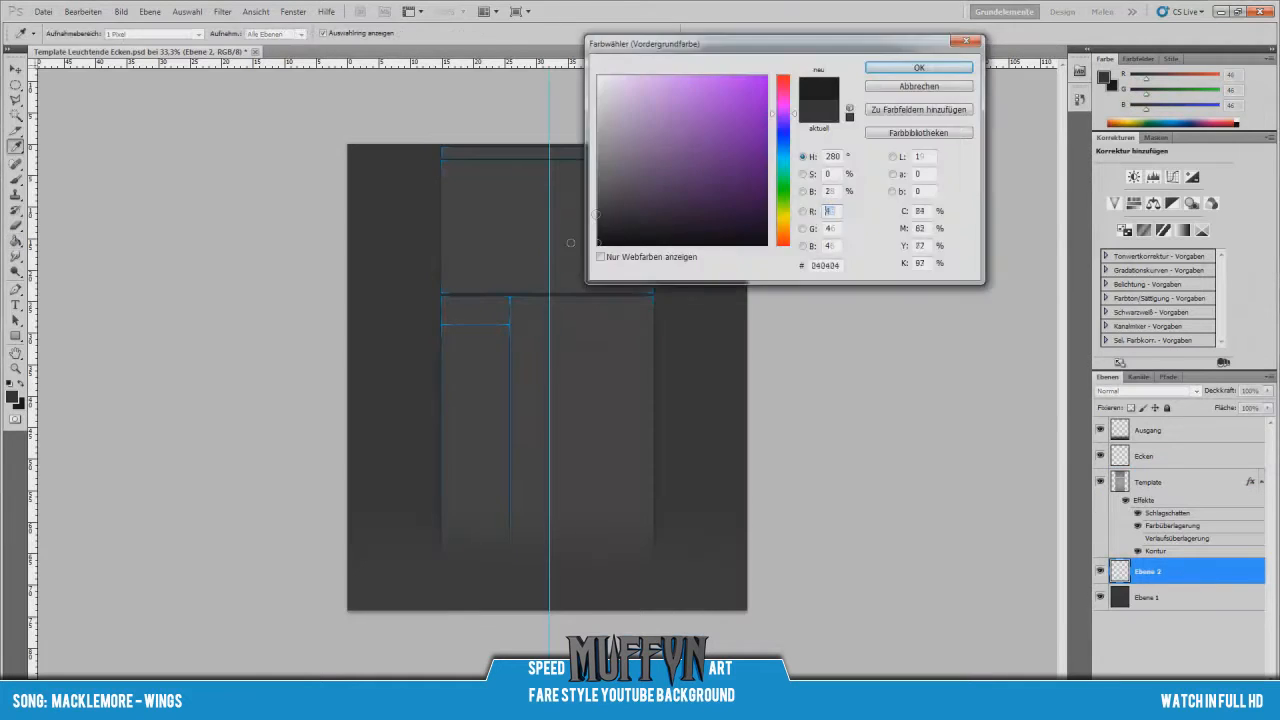
Confirm foreground colour 242424 as the dark grey for the template layout
{"action": "left_click", "coordinate": [918, 68]}
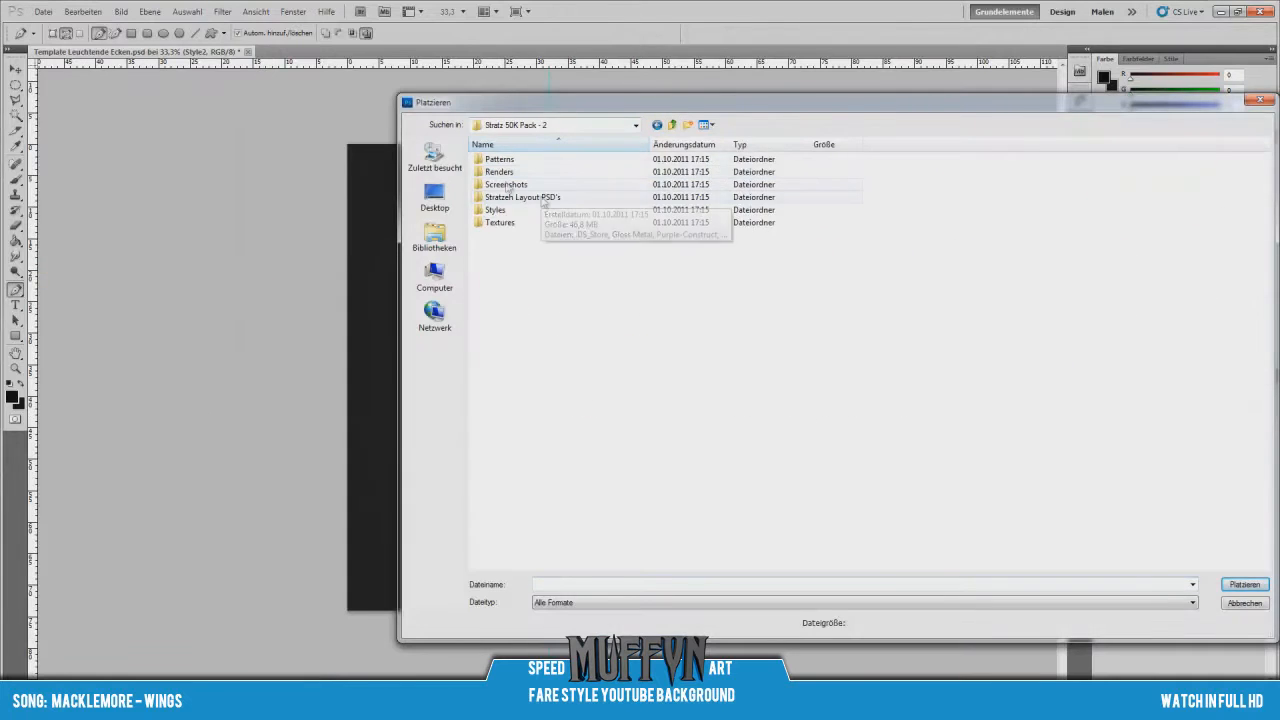
Place the orange Fare and STYLE render files onto the template's side columns
{"action": "left_click", "coordinate": [1244, 584]}
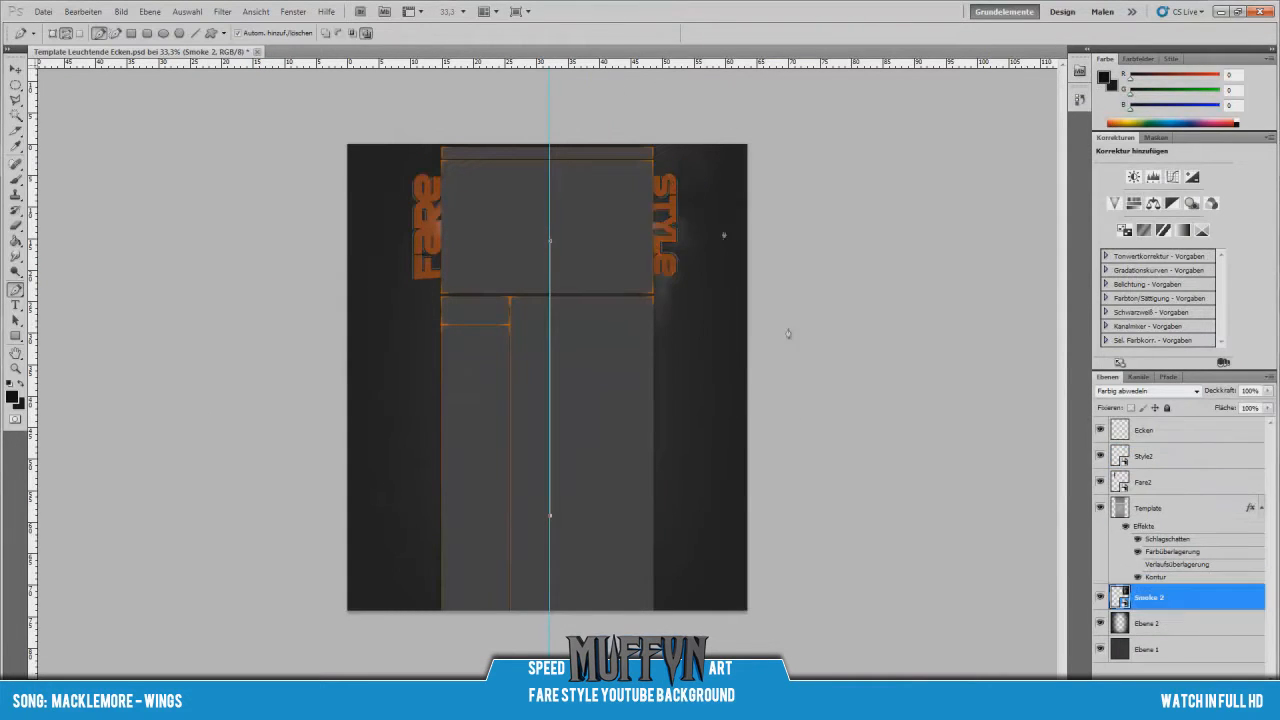
{"action": "left_click", "coordinate": [78, 8]}
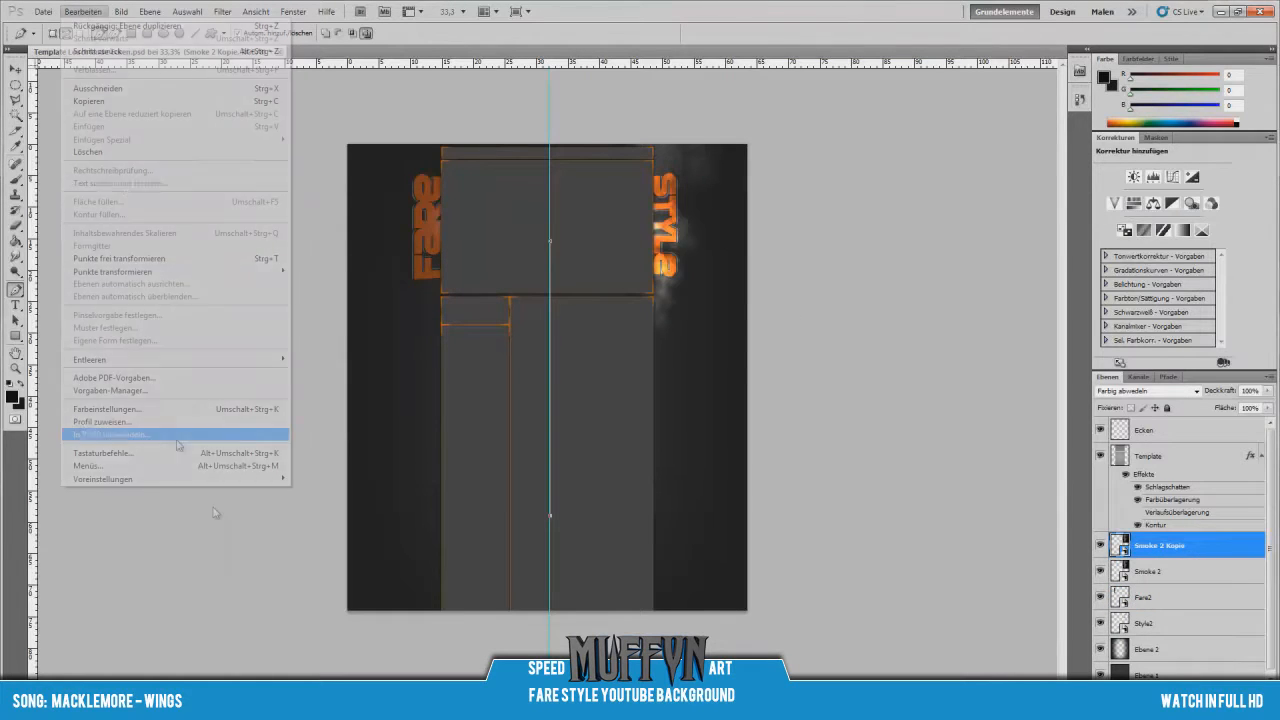
{"action": "mouse_move", "coordinate": [100, 128]}
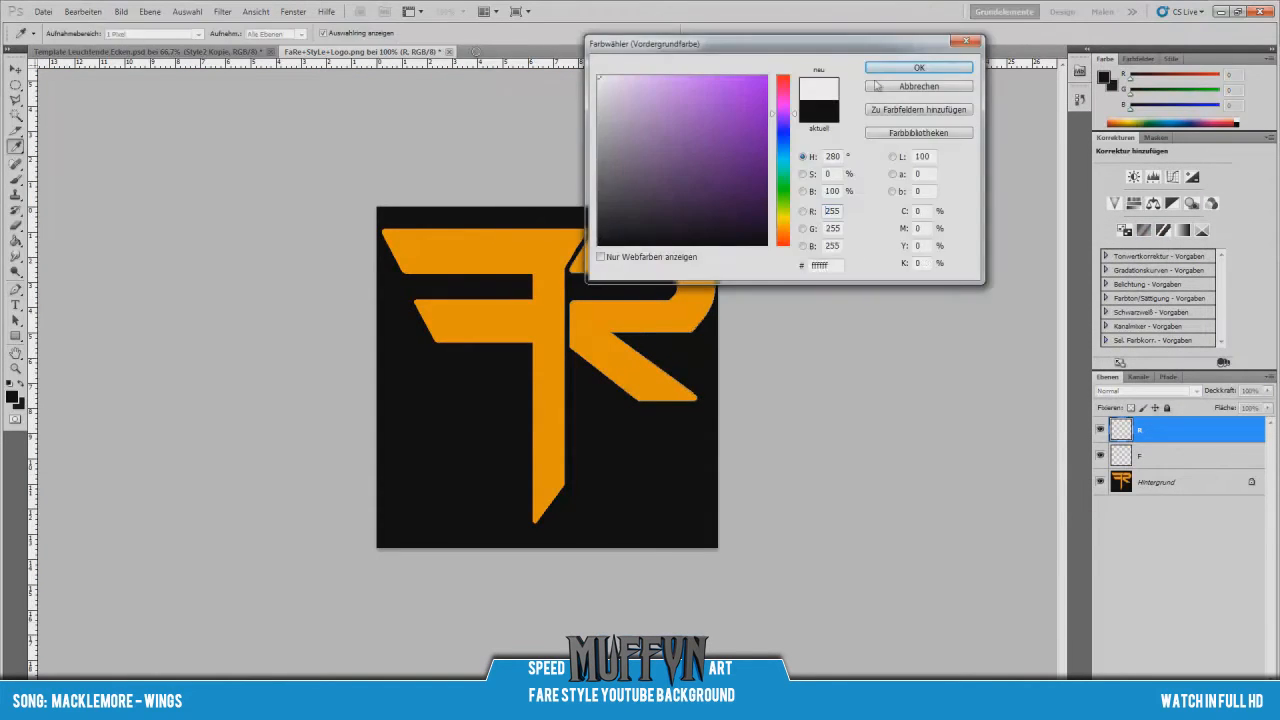
Fill the FR logo letterforms with white (ffffff) on the black background
{"action": "left_click", "coordinate": [916, 68]}
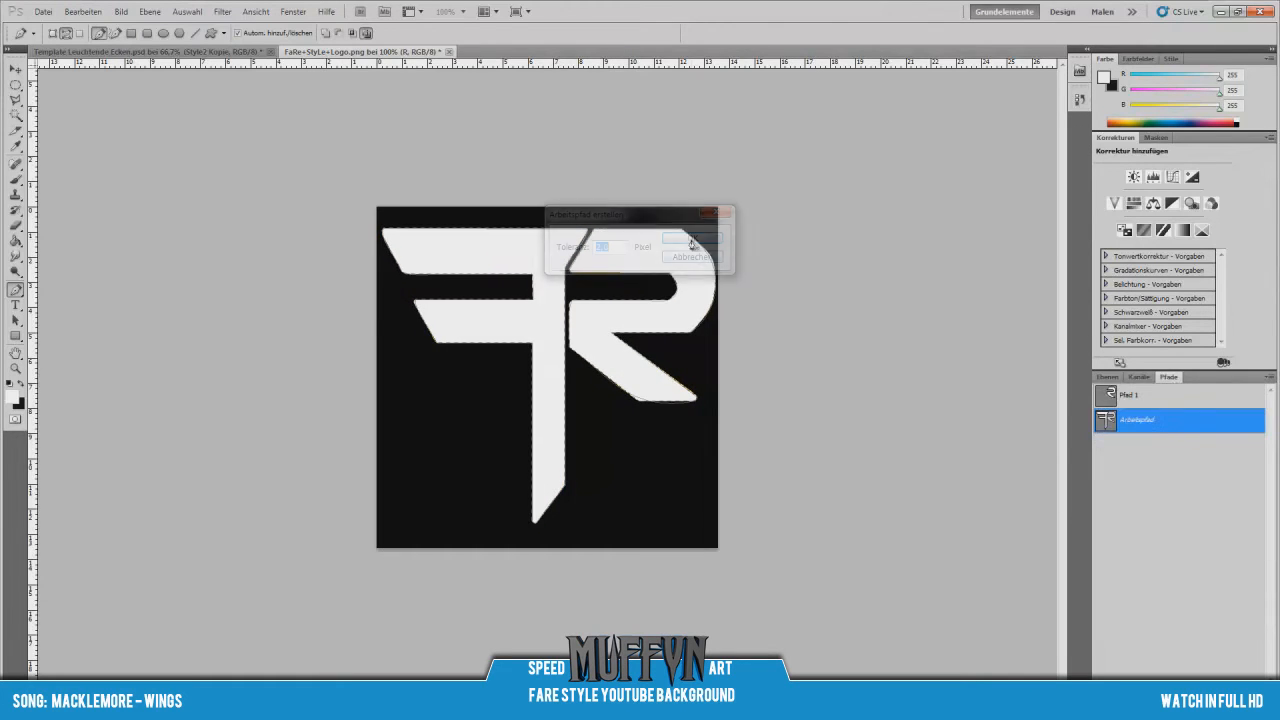
{"action": "left_click", "coordinate": [692, 240]}
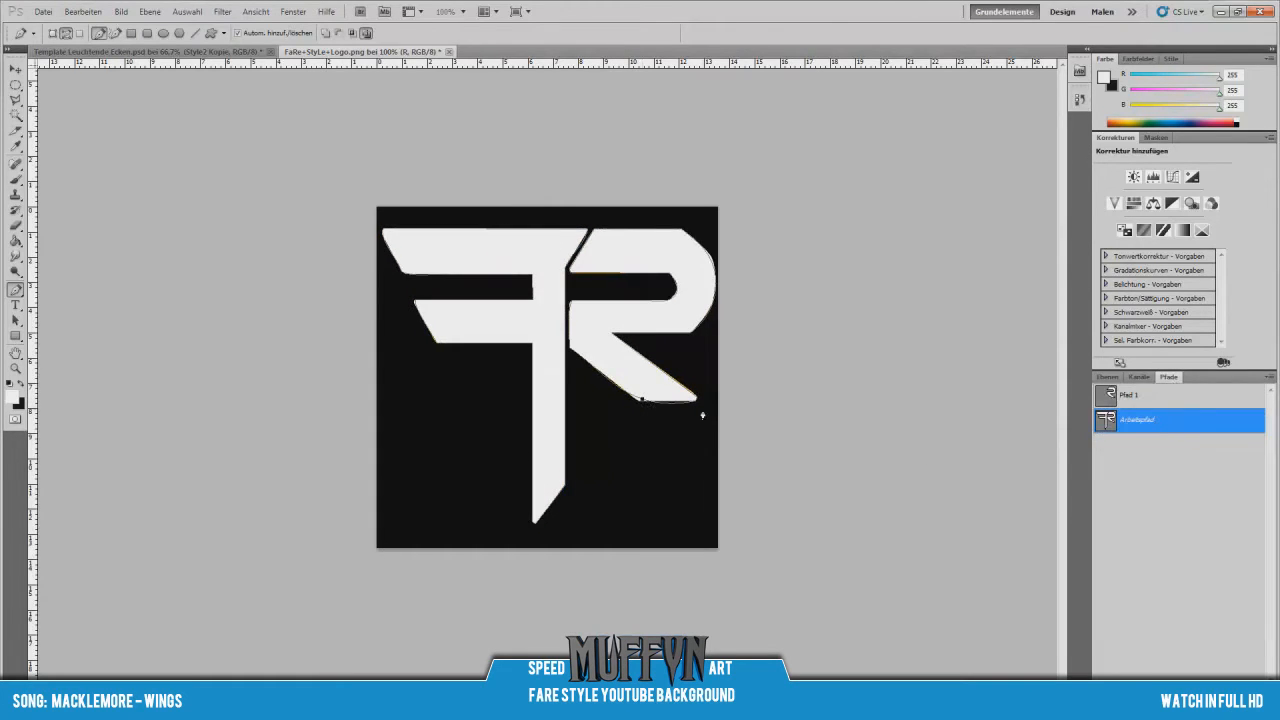